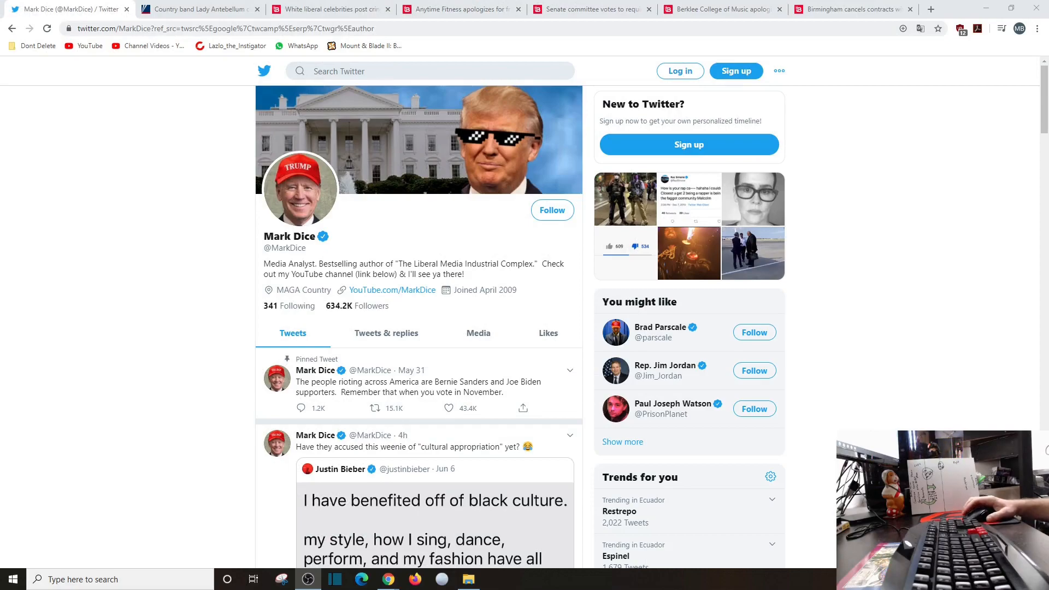
mouse_move(194, 336)
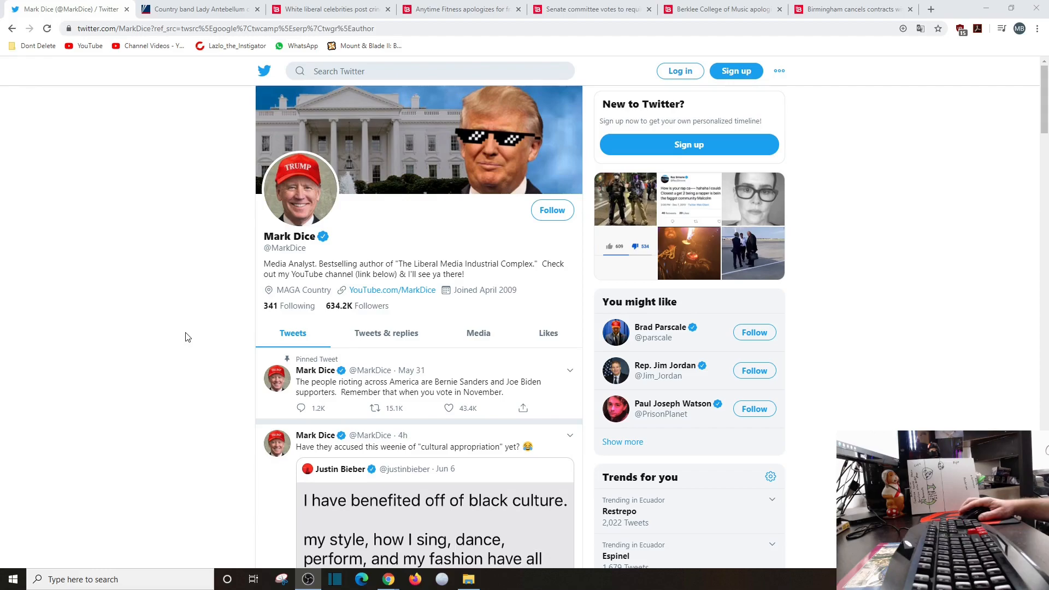
Scroll the Tweets tab past the Bieber and Chappelle tweets to the Cinnabon justice-statement quote tweet
scroll("down", 3)
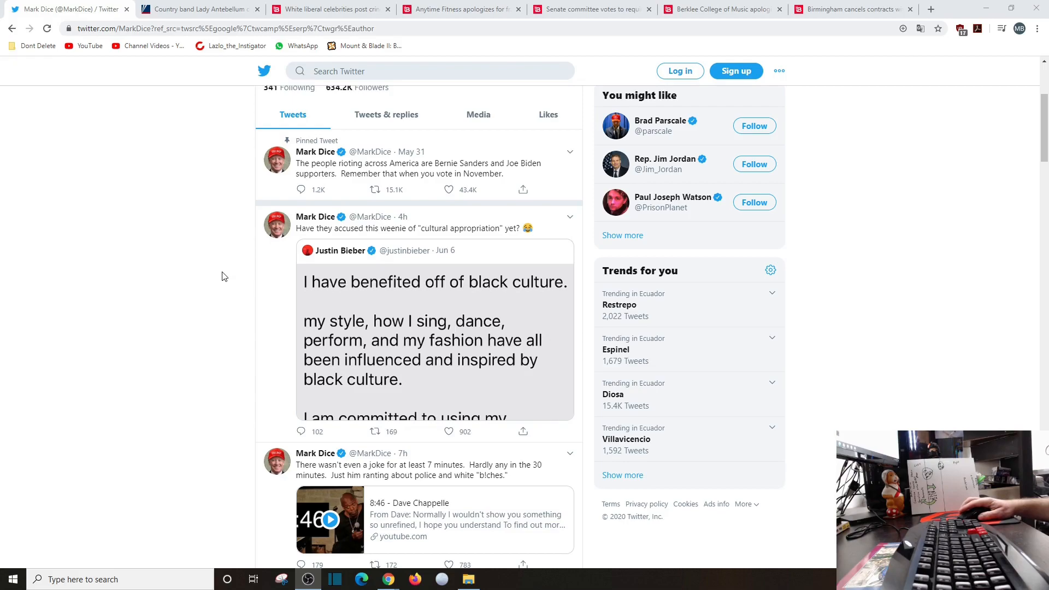
scroll("down", 3)
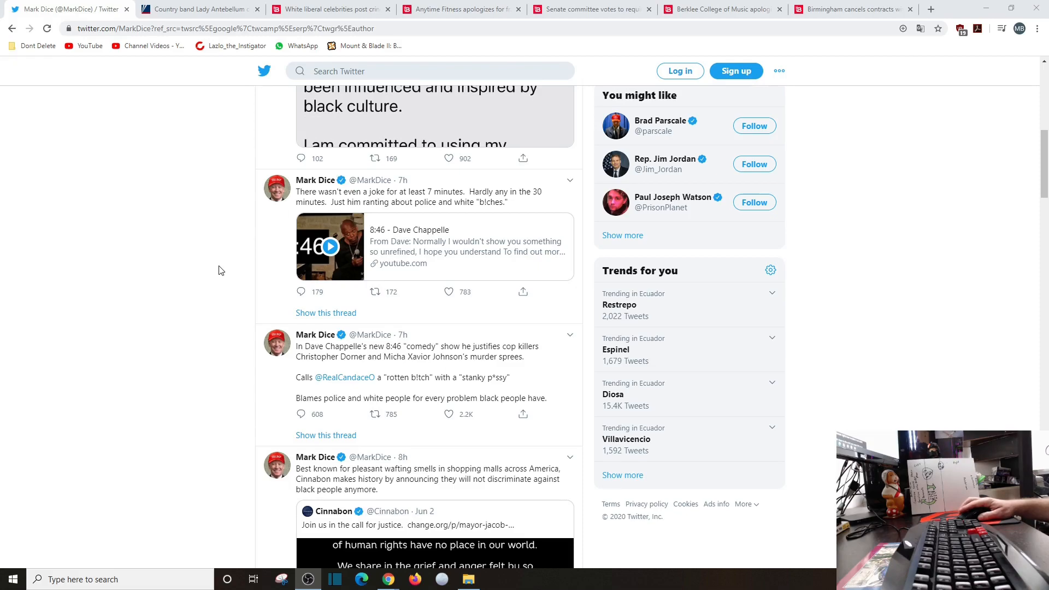
scroll("down", 3)
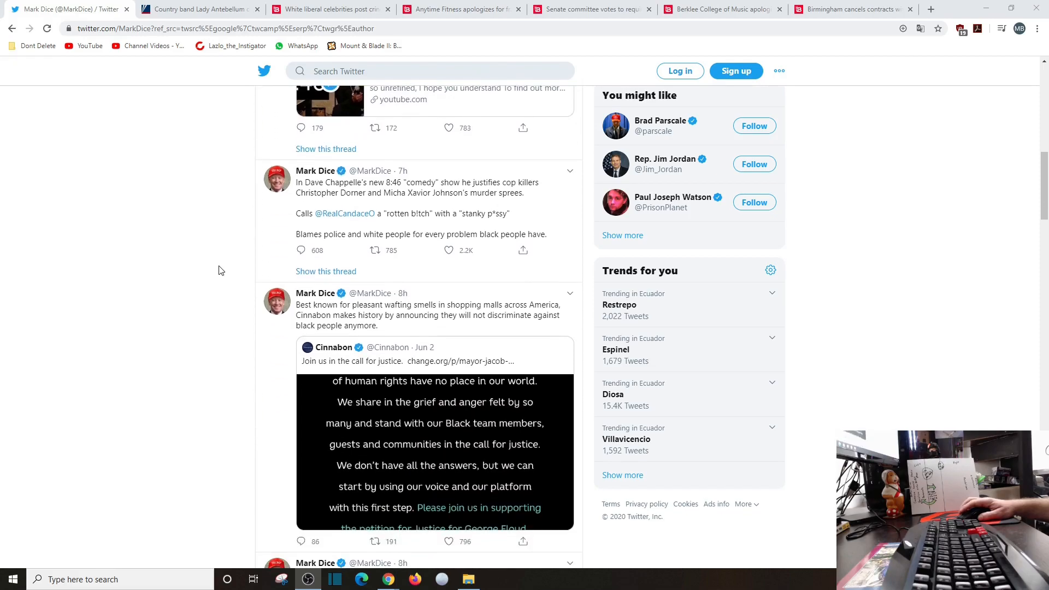
scroll("down", 3)
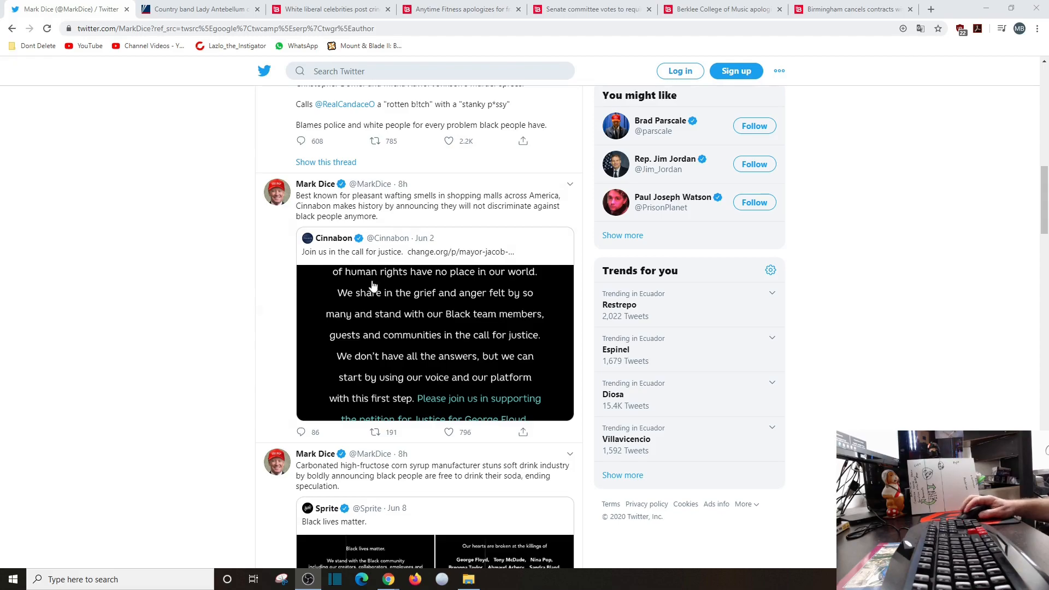
left_click(433, 344)
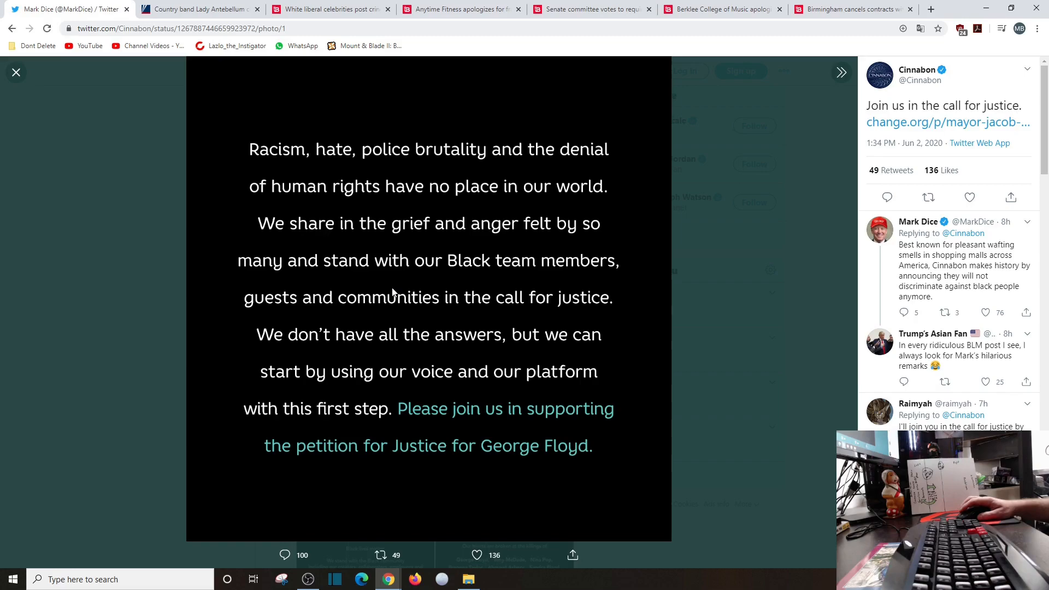
mouse_move(390, 293)
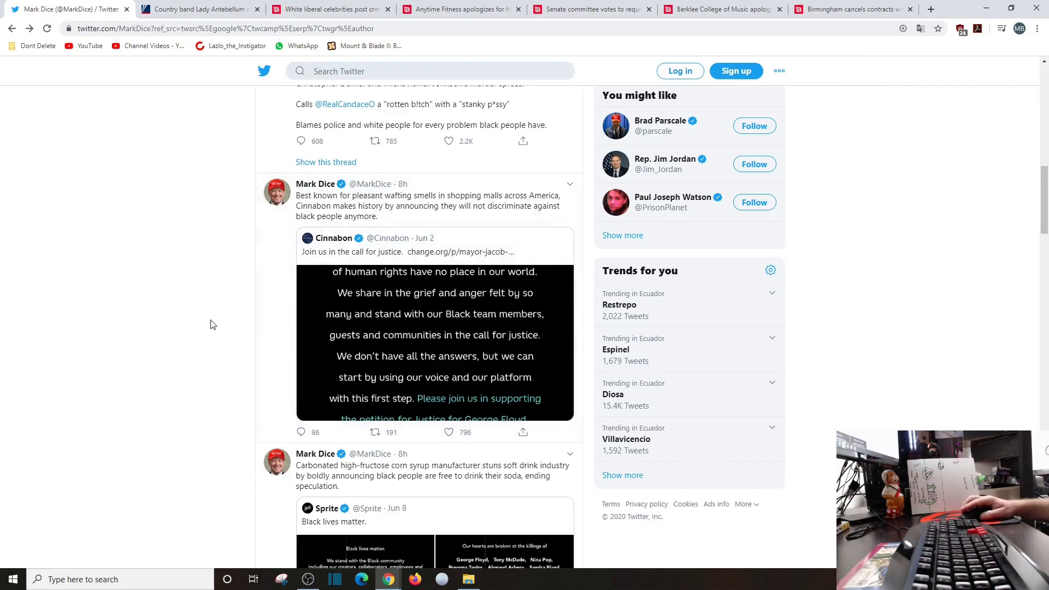
Scroll to the Sprite quote tweet and enlarge its statement images
scroll("down", 3)
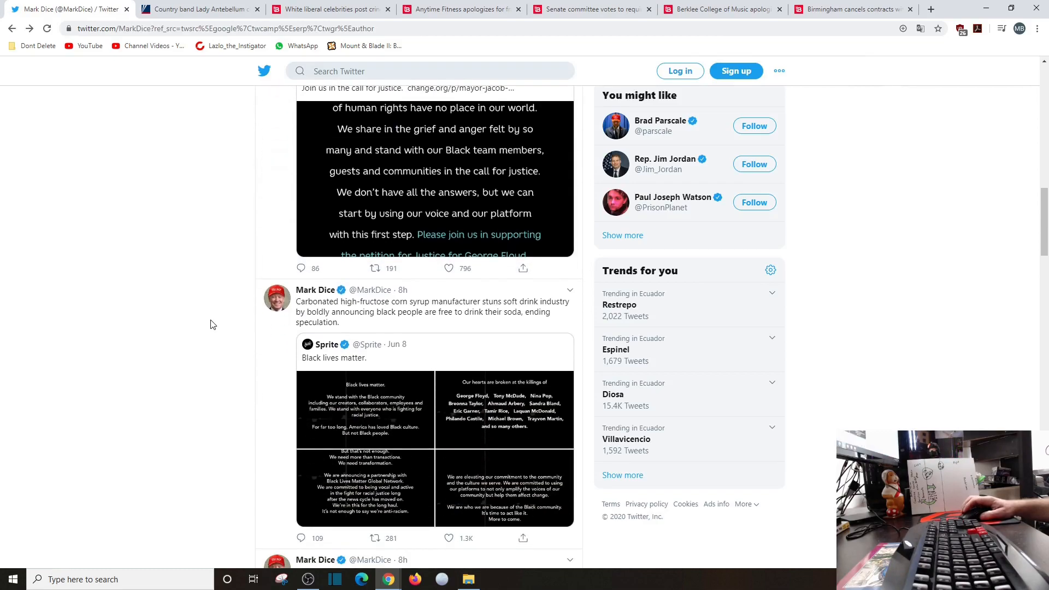
scroll("down", 3)
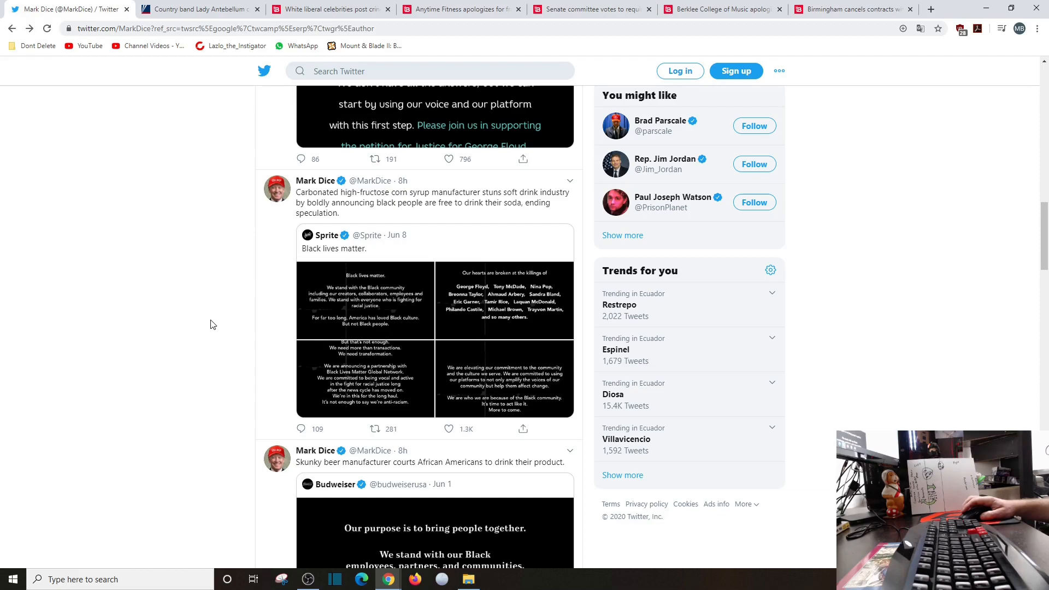
mouse_move(335, 312)
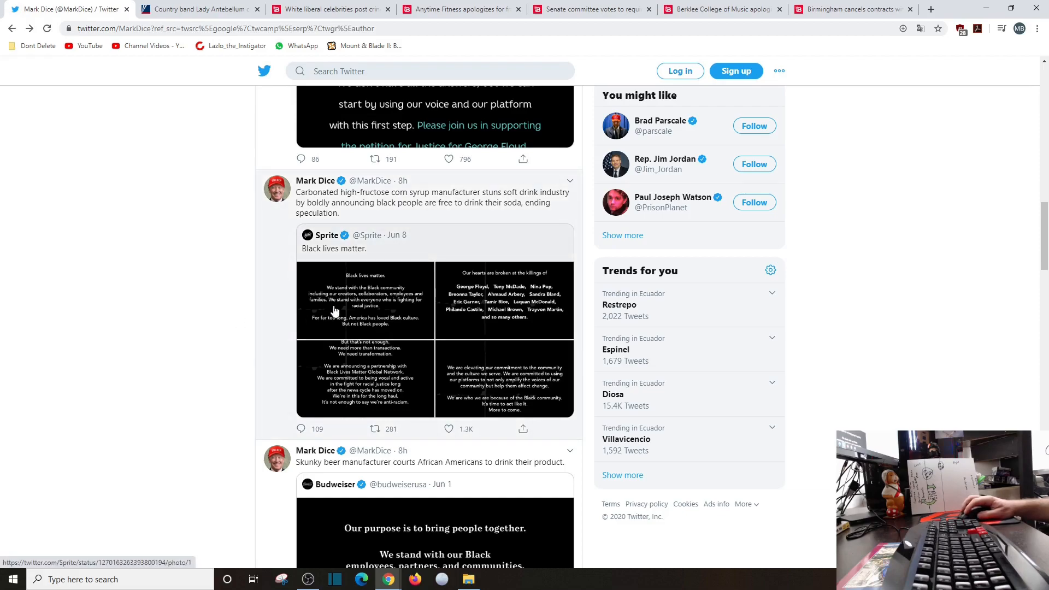
left_click(365, 299)
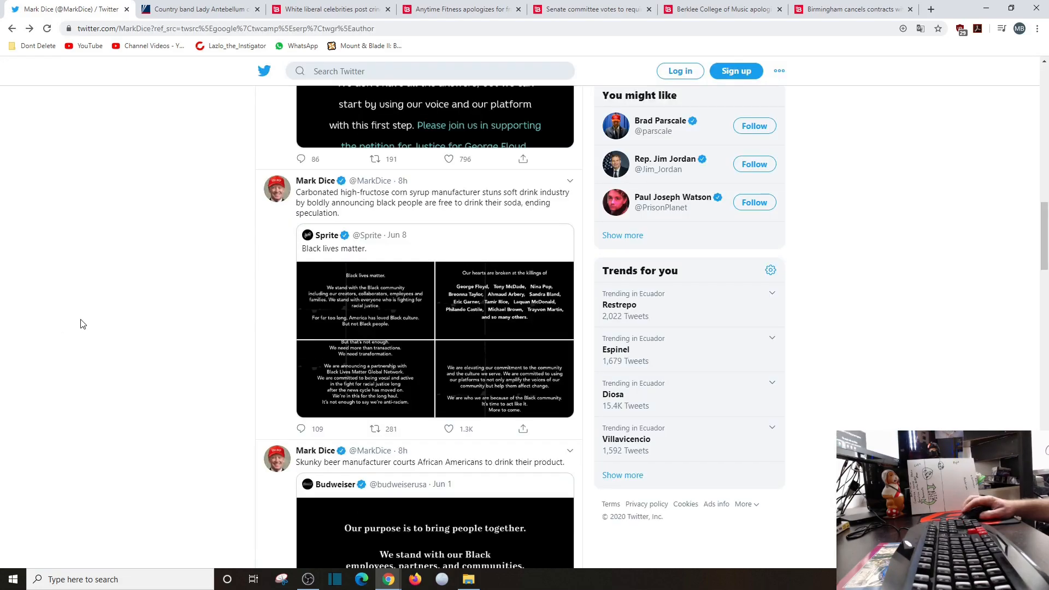
Scroll on past the Budweiser and Big 5 Sporting Goods tweets to the Whataburger quote tweet
scroll("down", 3)
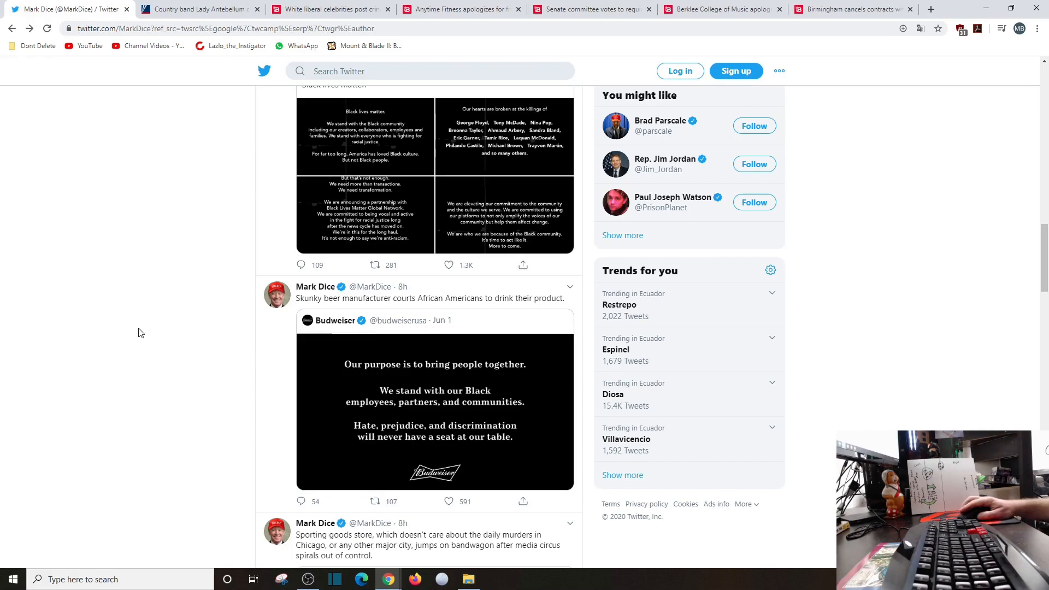
scroll("down", 3)
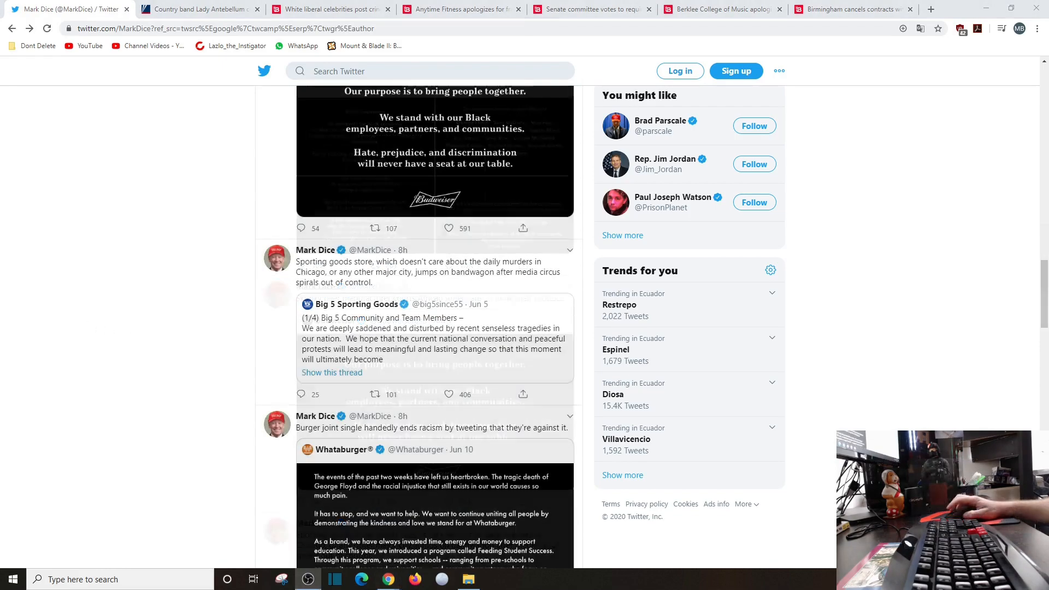
scroll("down", 3)
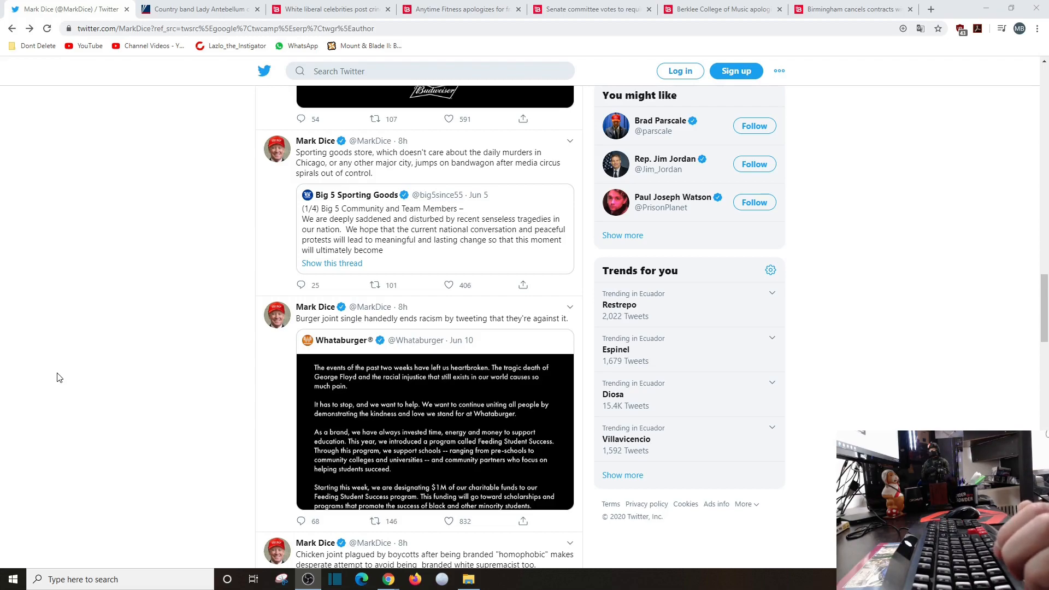
mouse_move(74, 382)
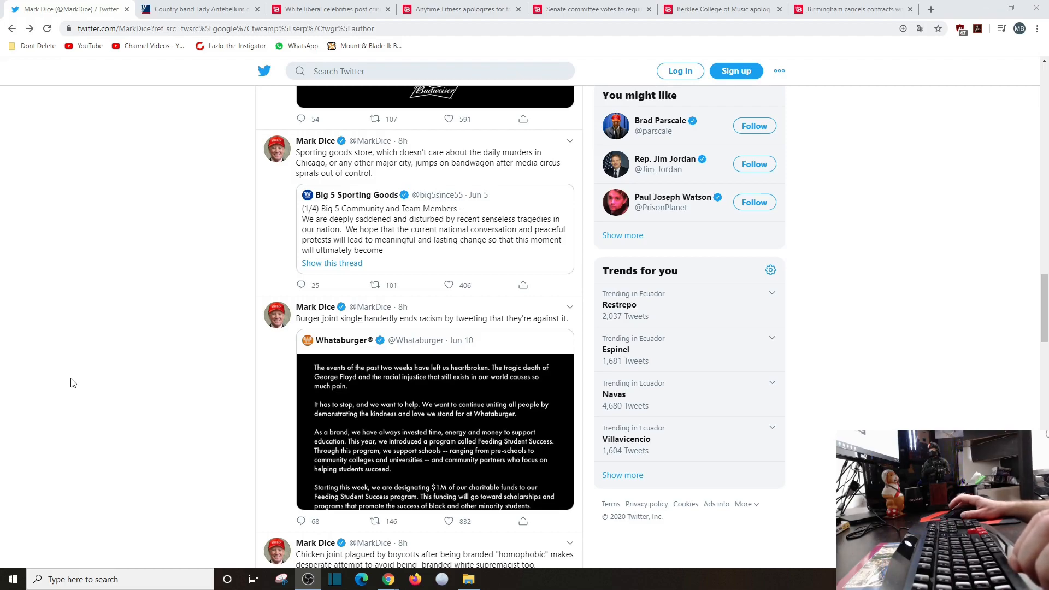
Scroll past the Whataburger tweet until the Chick-fil-A anti-racism quote tweet is fully visible
scroll("down", 3)
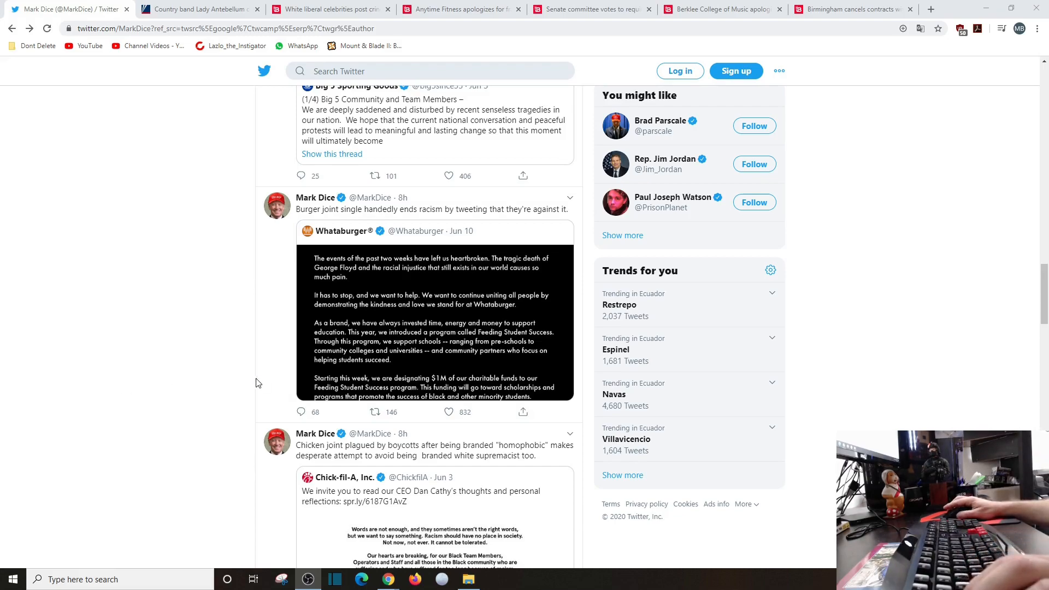
scroll("down", 3)
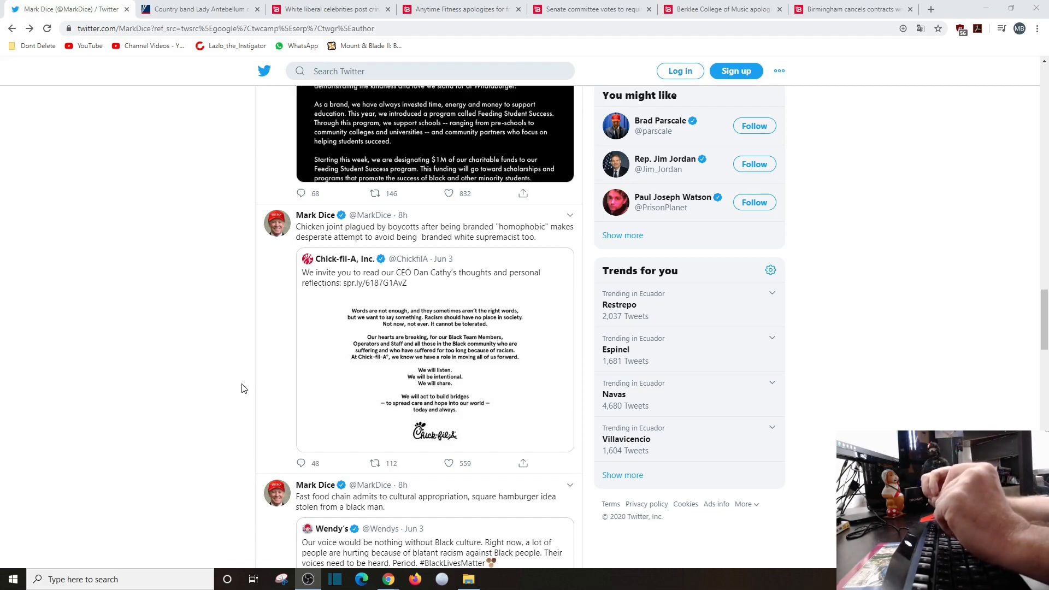
Scroll past the Wendy's, adidas and Mattel tweets to the Crayola and Chili's quote tweets
scroll("down", 3)
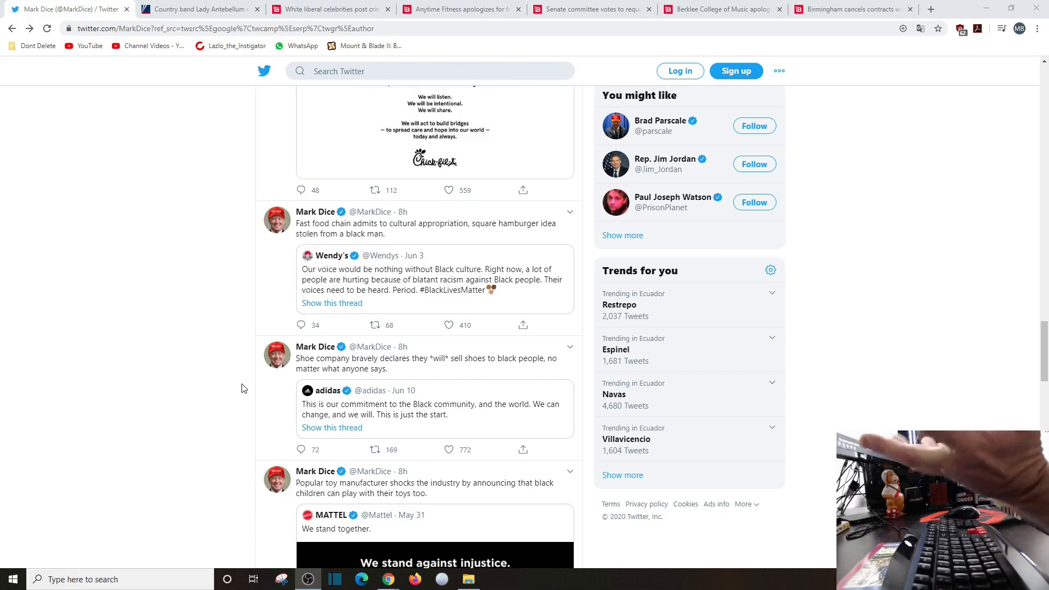
scroll("down", 3)
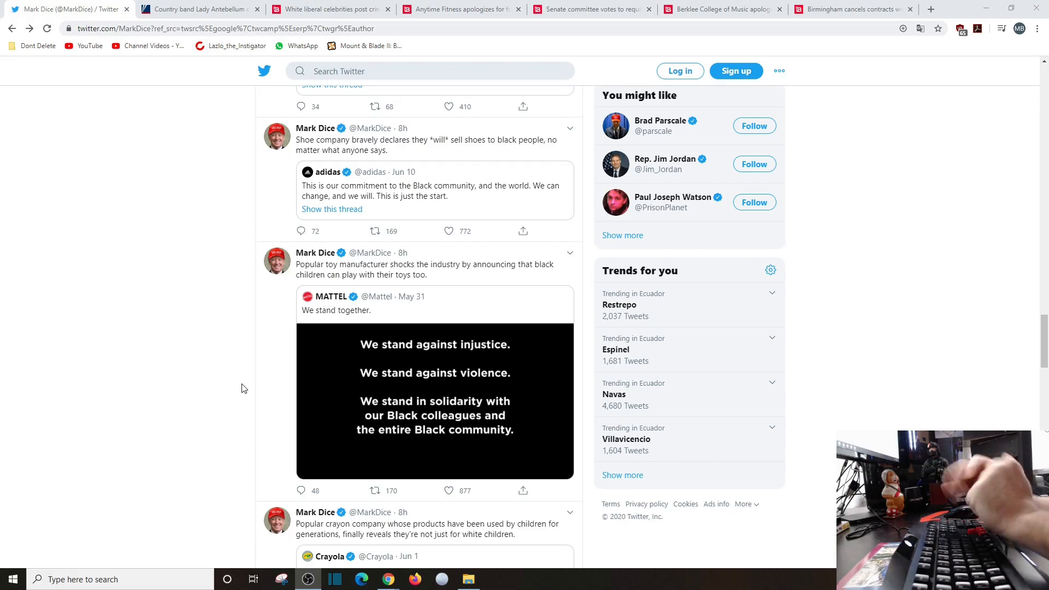
scroll("down", 3)
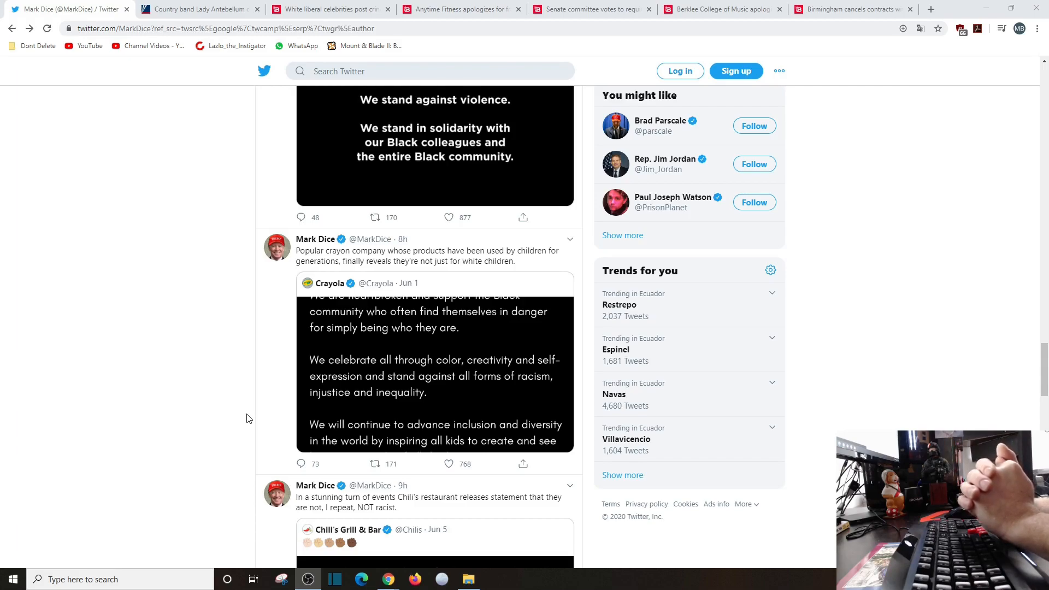
scroll("down", 3)
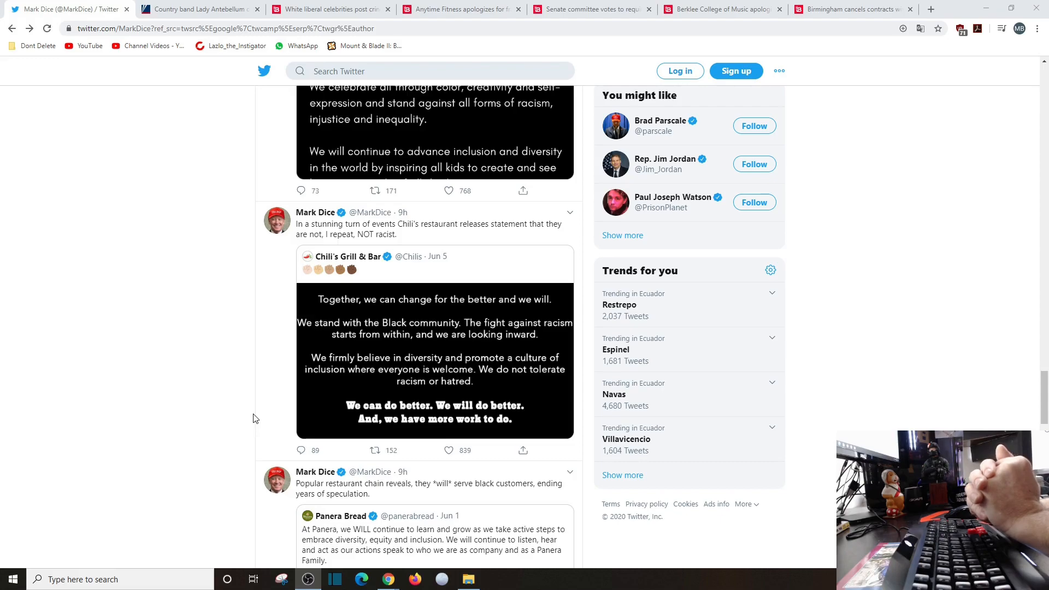
Scroll past the Panera, Colgate, Swiffer, Pantene, Pampers and Tide tweets to the Campbell's Soup and Hershey's posts
scroll("down", 3)
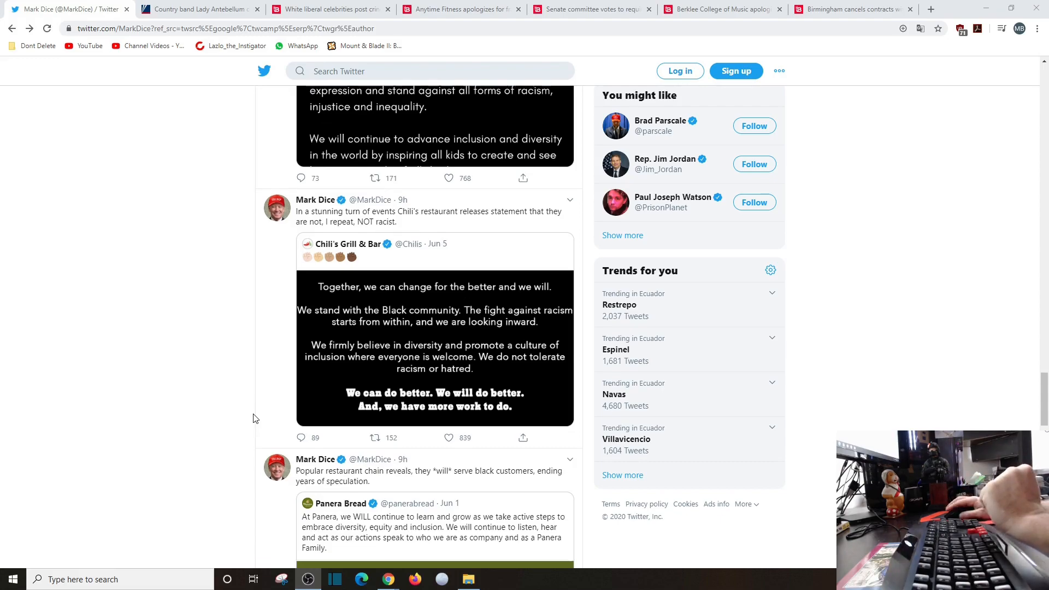
scroll("down", 3)
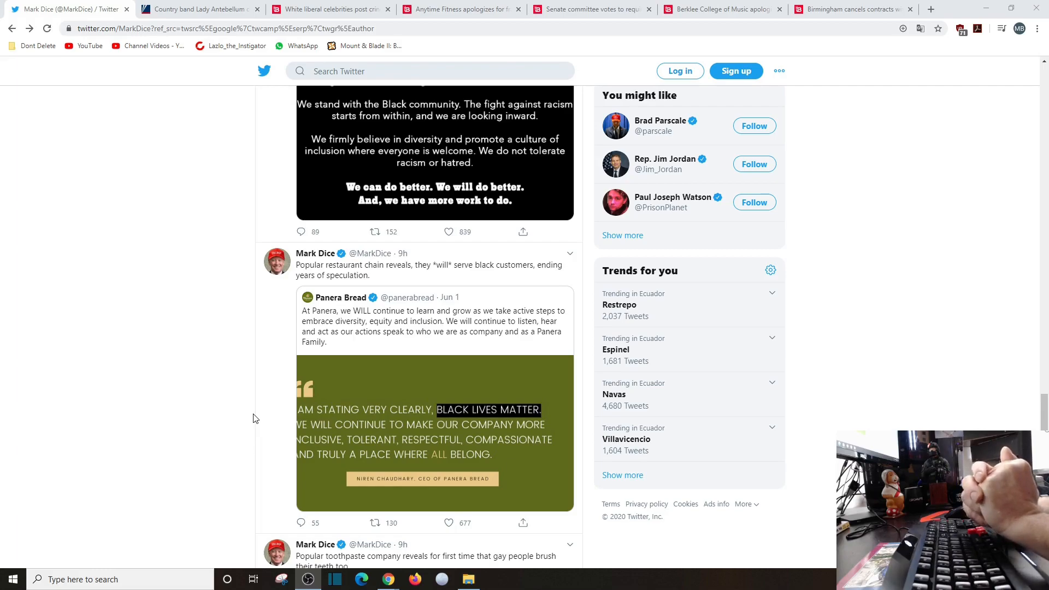
scroll("down", 3)
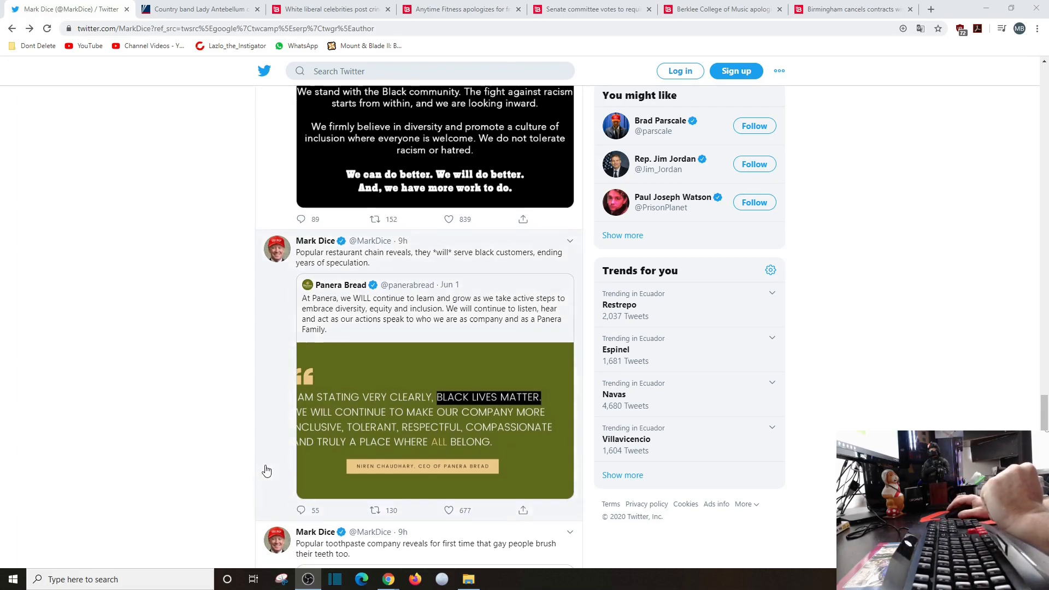
scroll("down", 3)
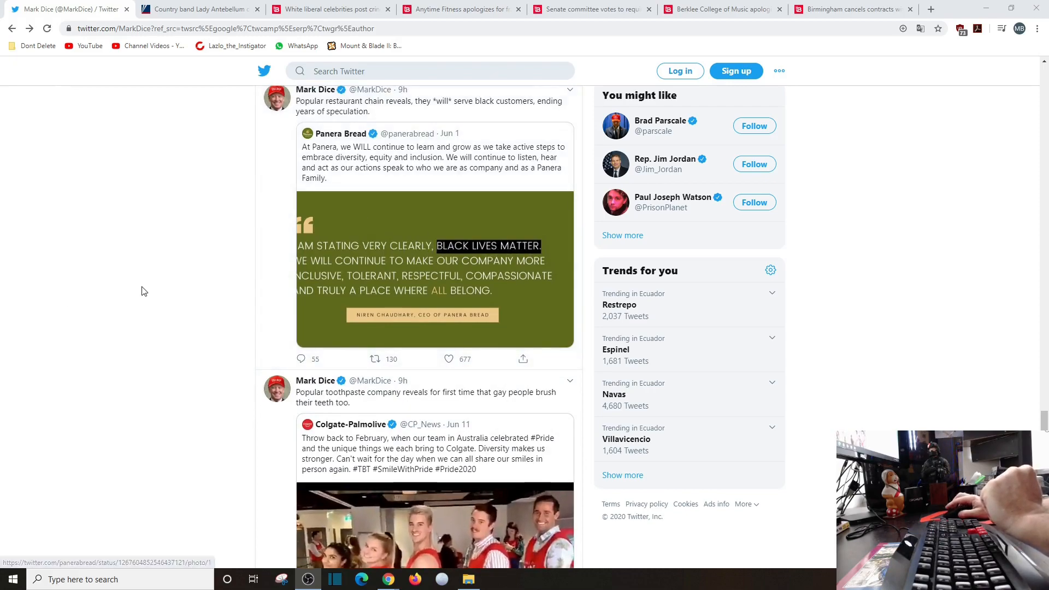
scroll("down", 3)
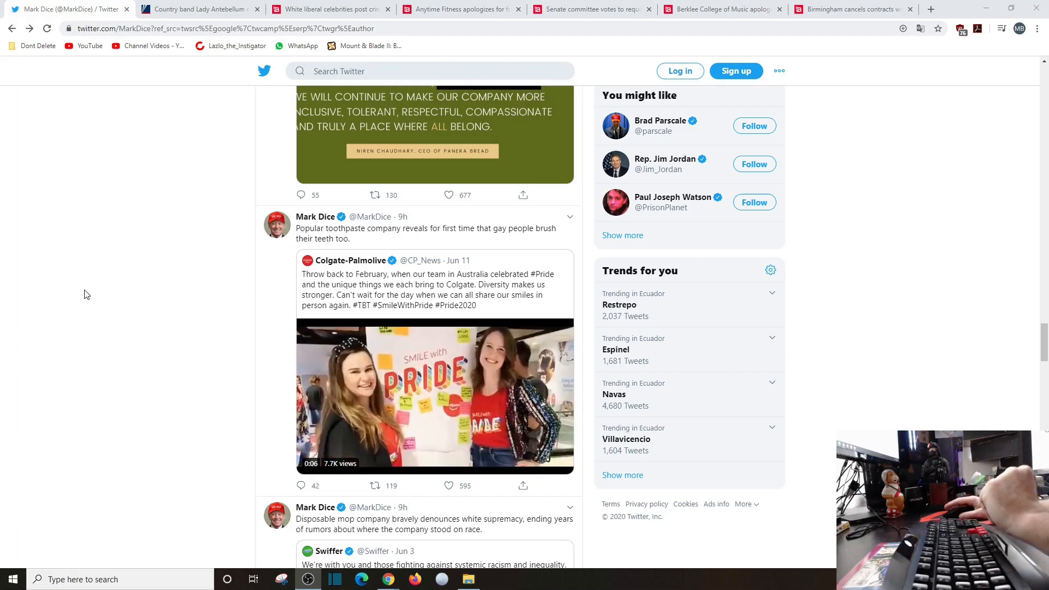
scroll("down", 3)
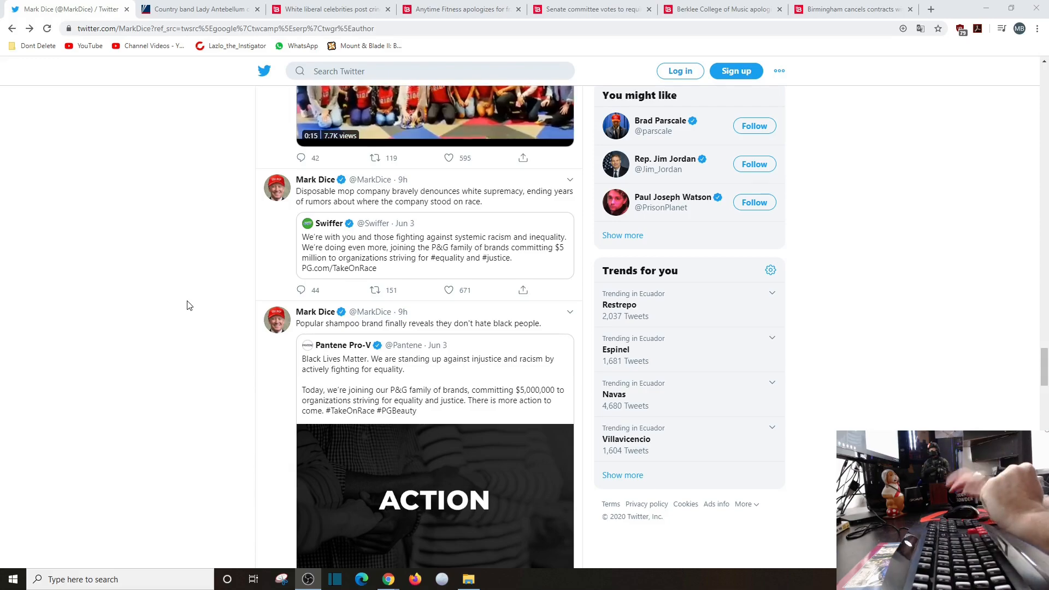
scroll("down", 3)
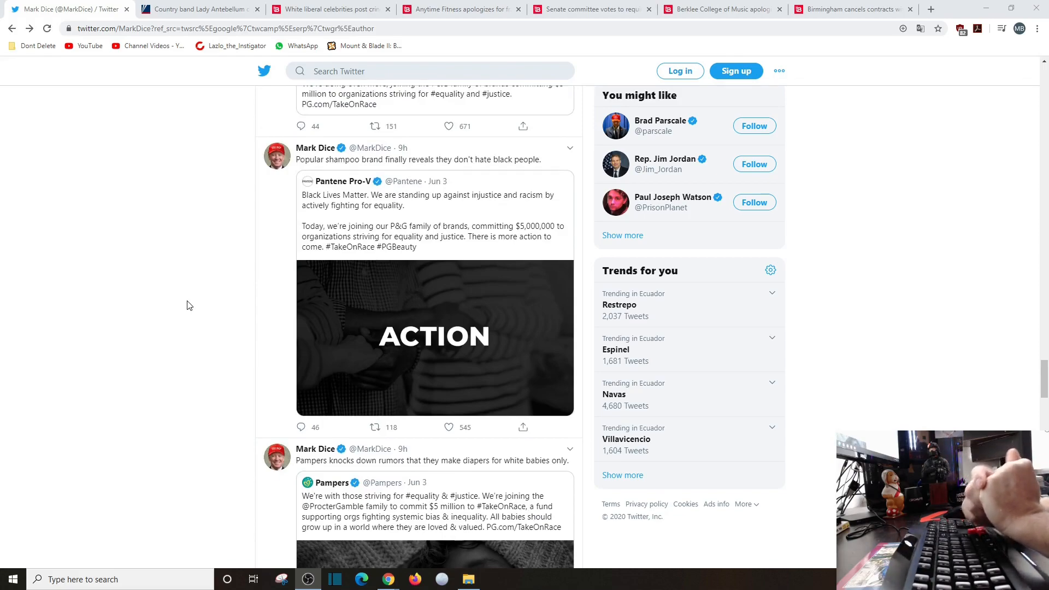
scroll("down", 3)
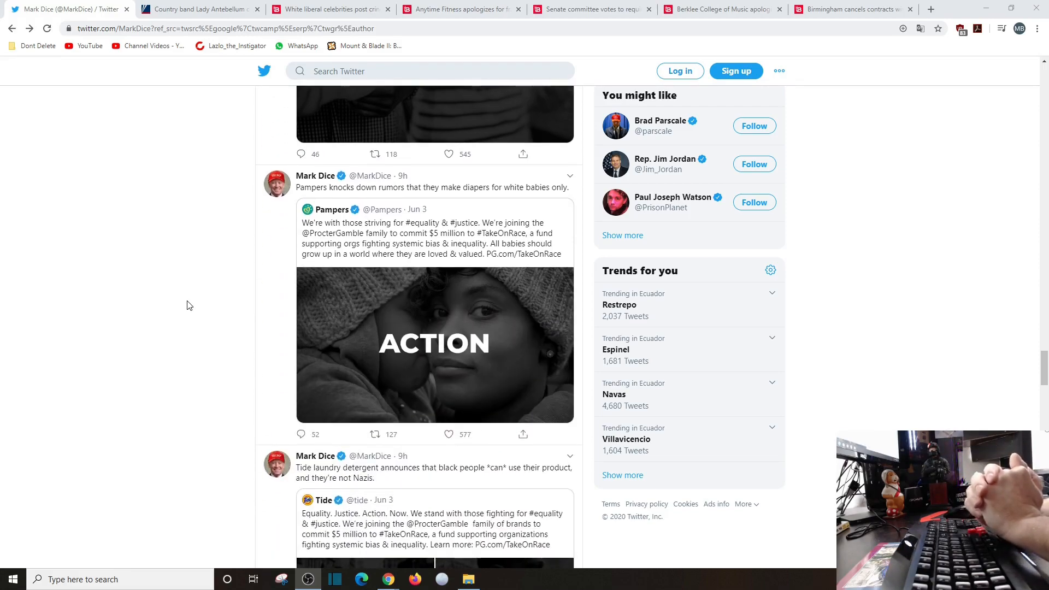
scroll("down", 3)
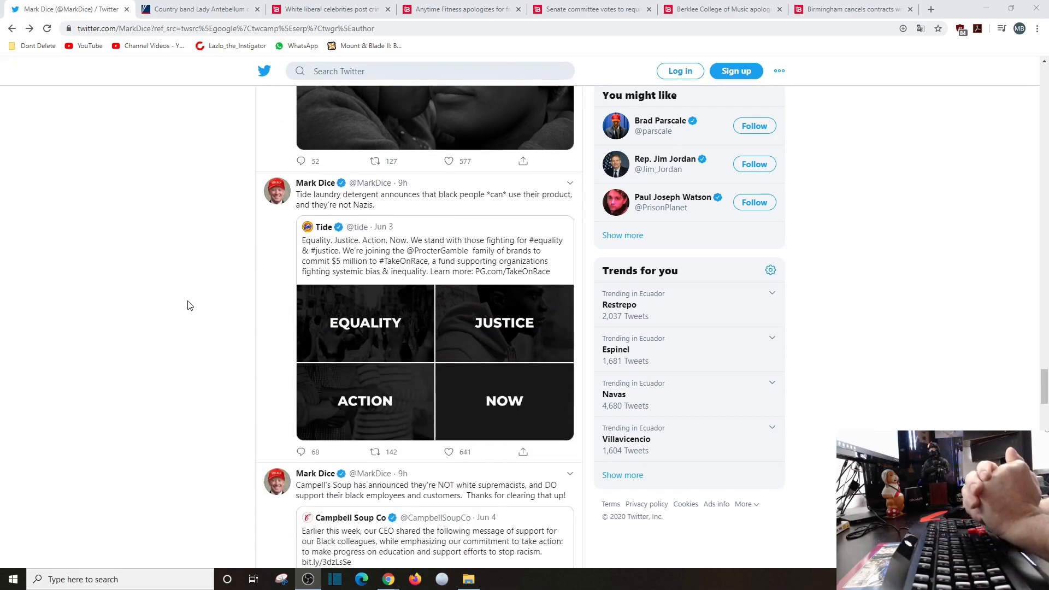
scroll("down", 3)
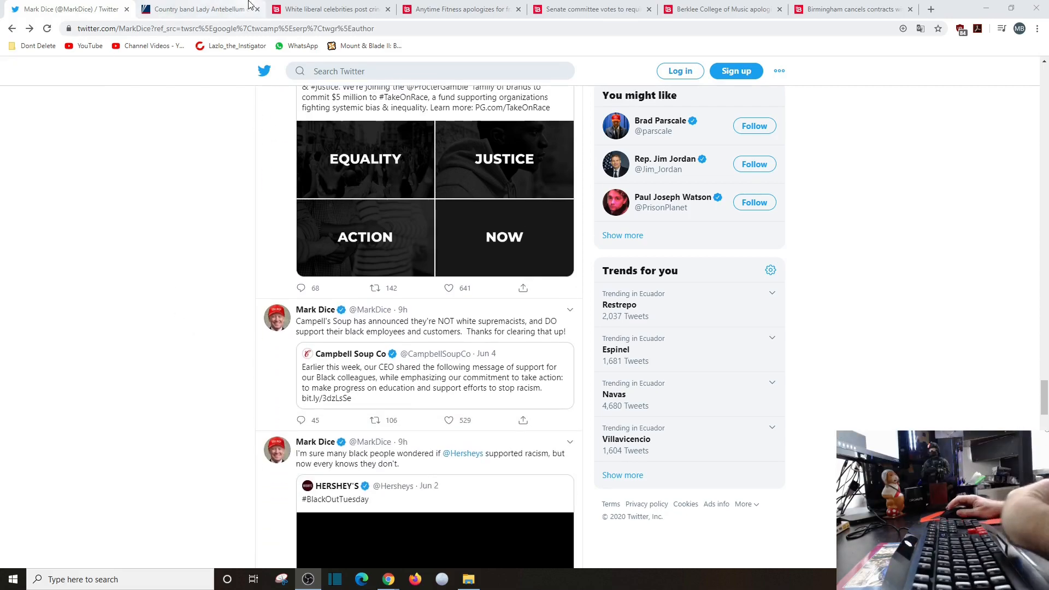
Switch to the Fox News tab with the Lady Antebellum name-change article
left_click(198, 8)
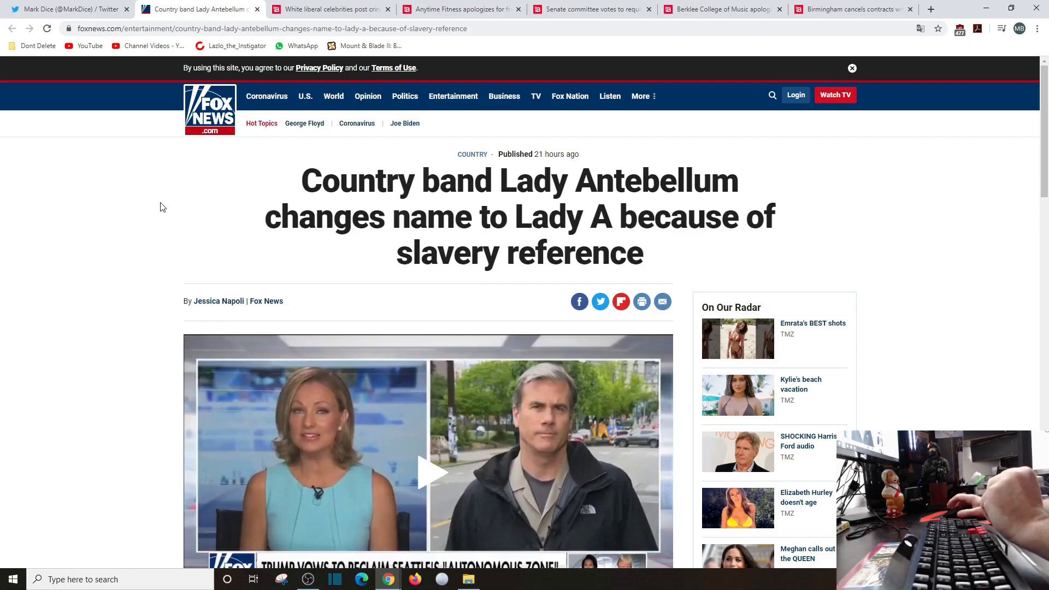
Switch to TheBlaze celebrity racism video article and scroll through it
left_click(328, 9)
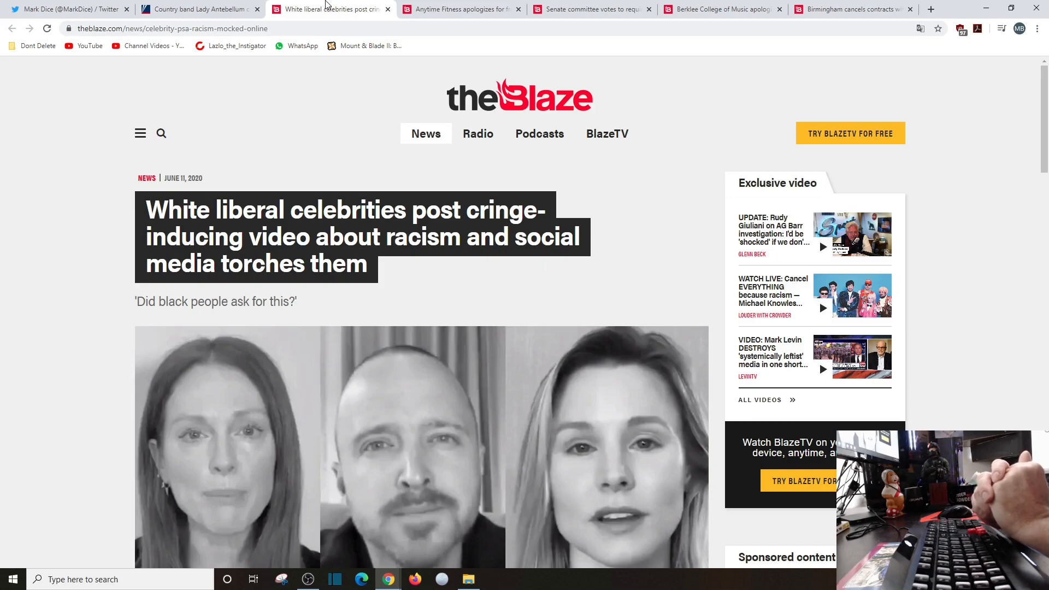
scroll("down", 3)
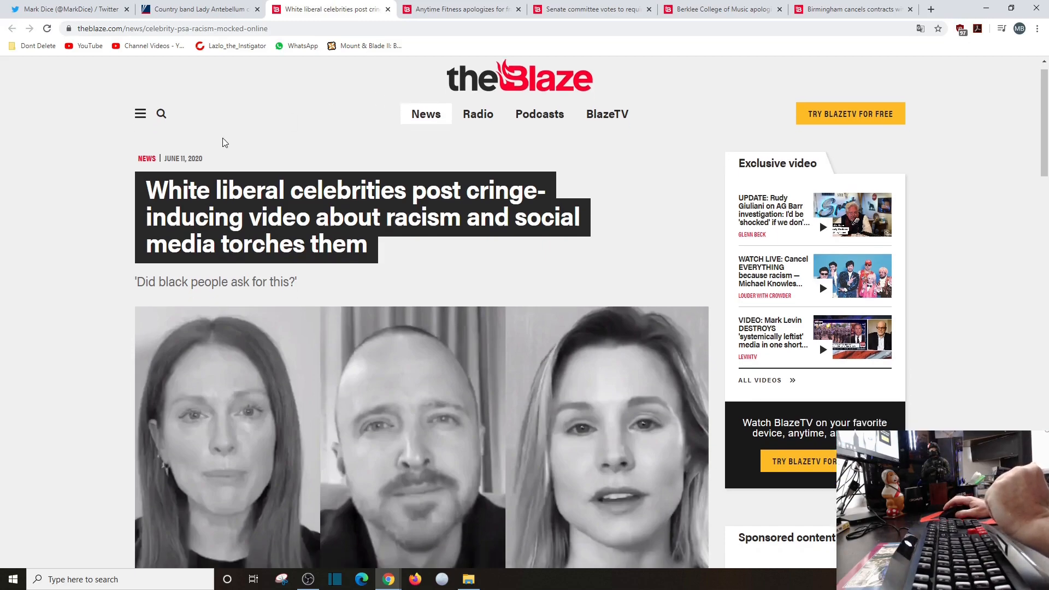
scroll("down", 3)
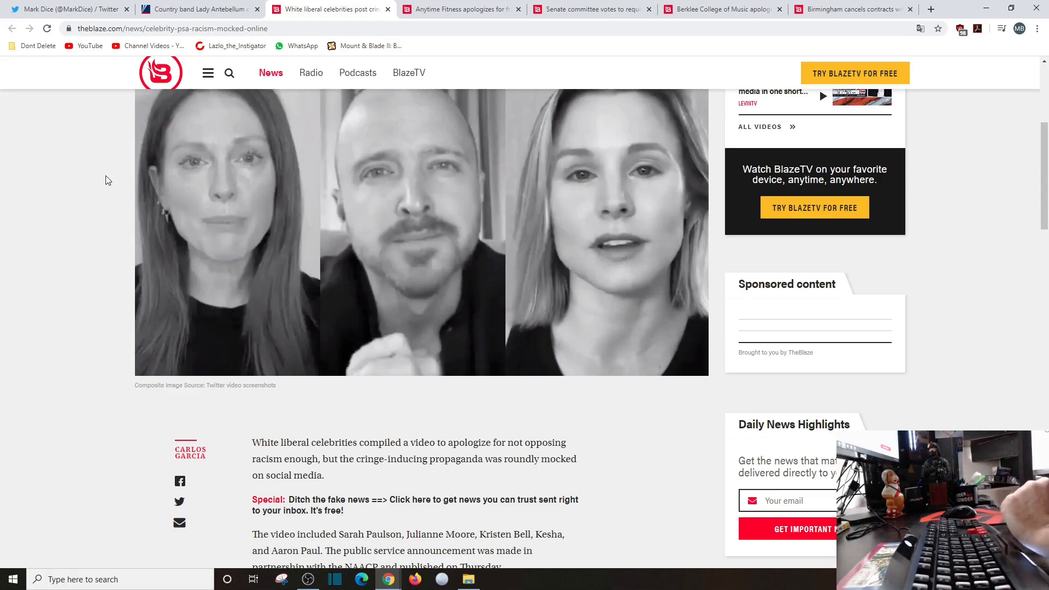
scroll("down", 3)
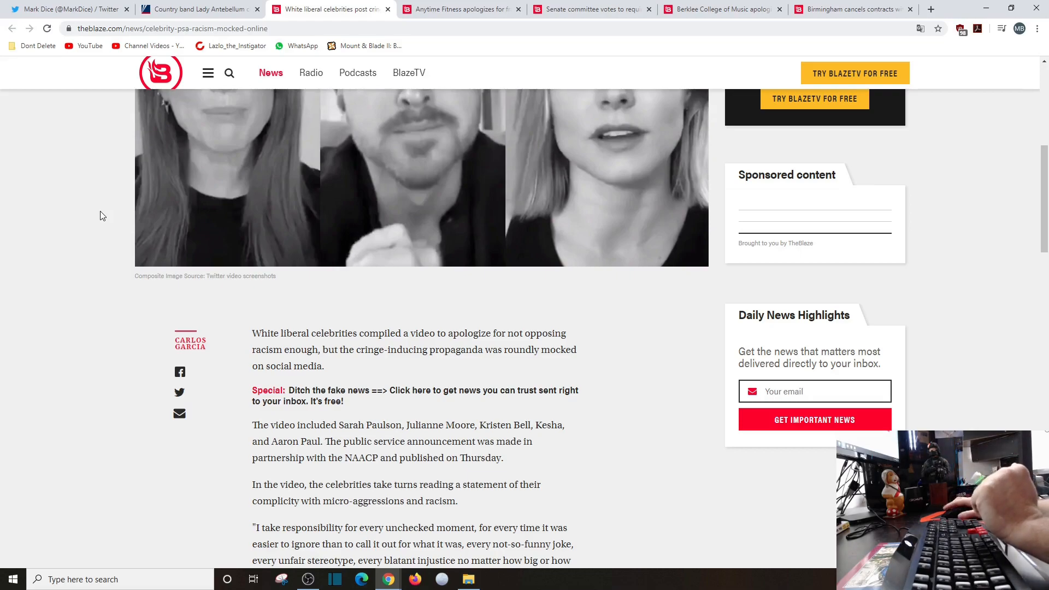
scroll("down", 3)
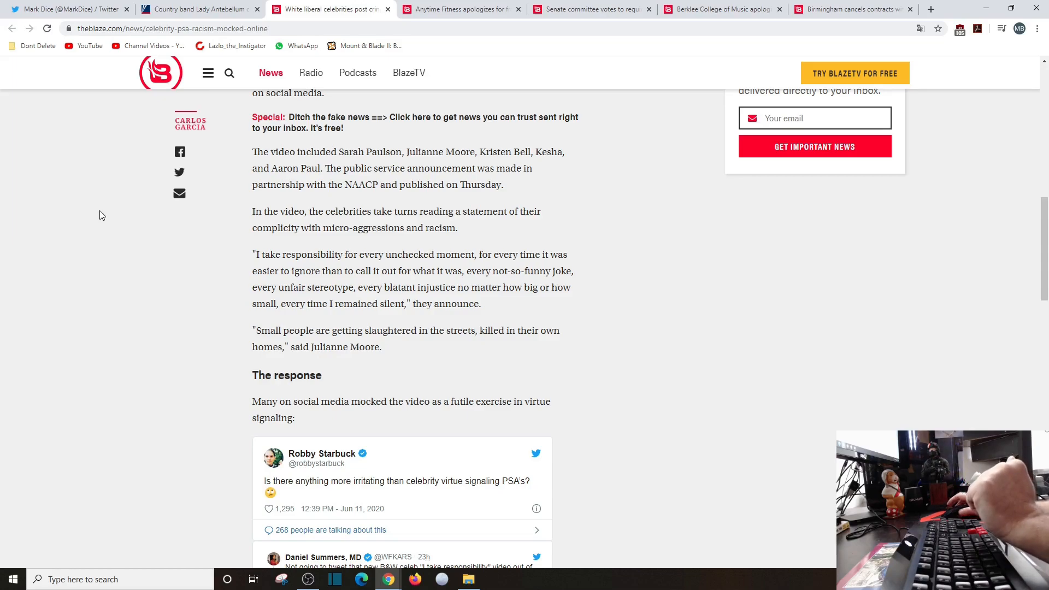
Switch to the tab with the Anytime Fitness 'I Can't Breathe' apology article
left_click(460, 9)
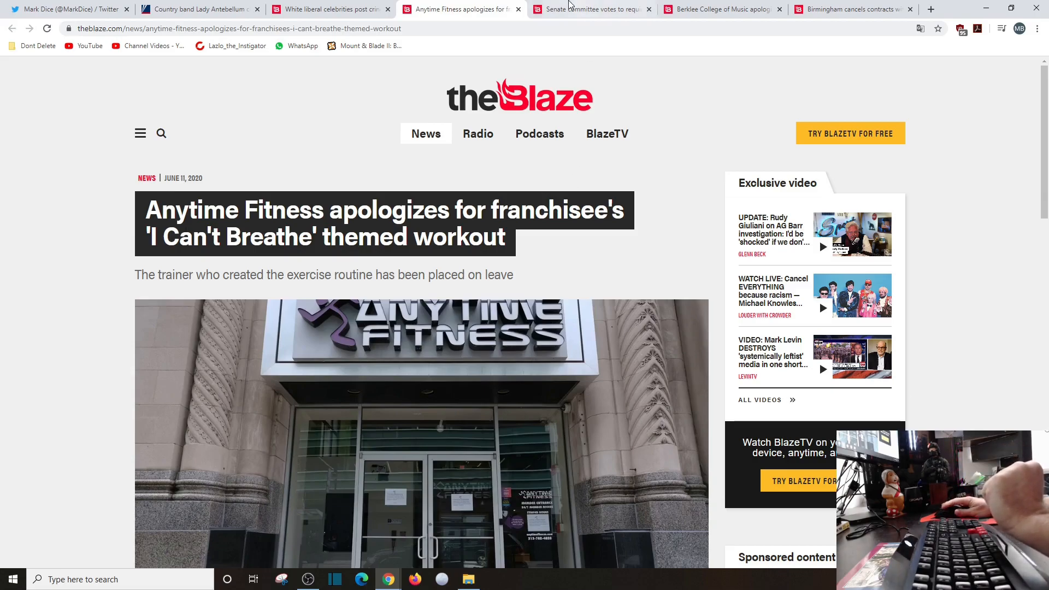
Switch to TheBlaze article on the Senate committee renaming Confederate-named bases
left_click(591, 8)
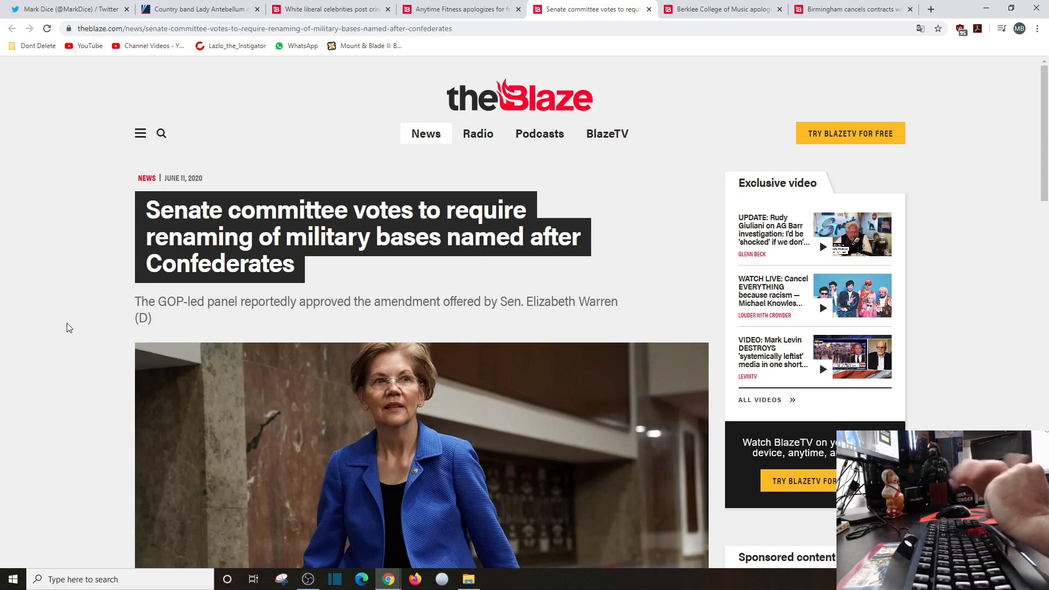
Switch to TheBlaze article on Berklee College apologizing for police restroom use
left_click(722, 9)
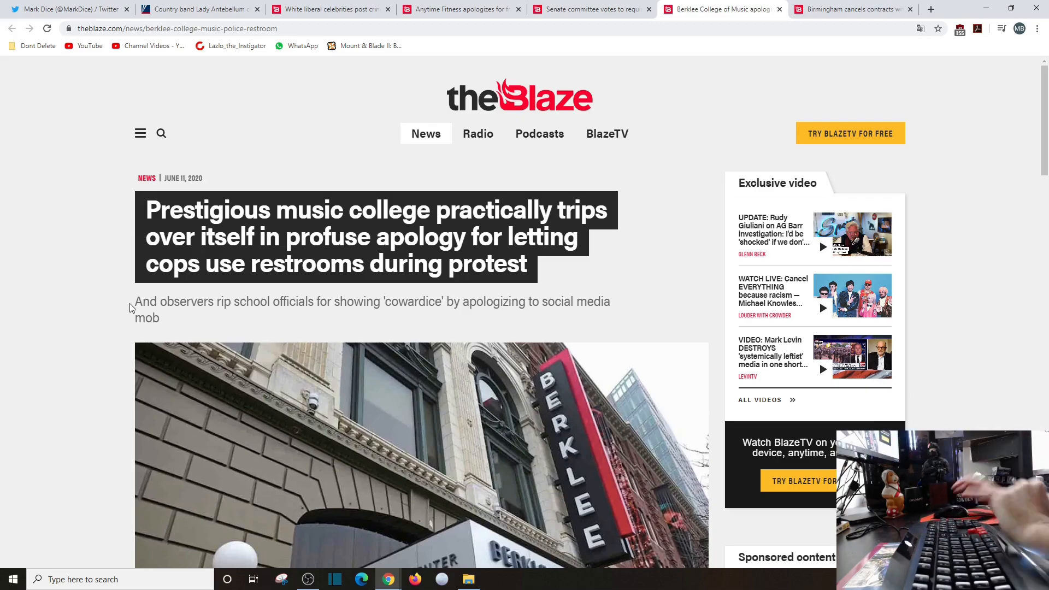
View the Birmingham church contracts article, then return to the Twitter profile feed tab
left_click(846, 8)
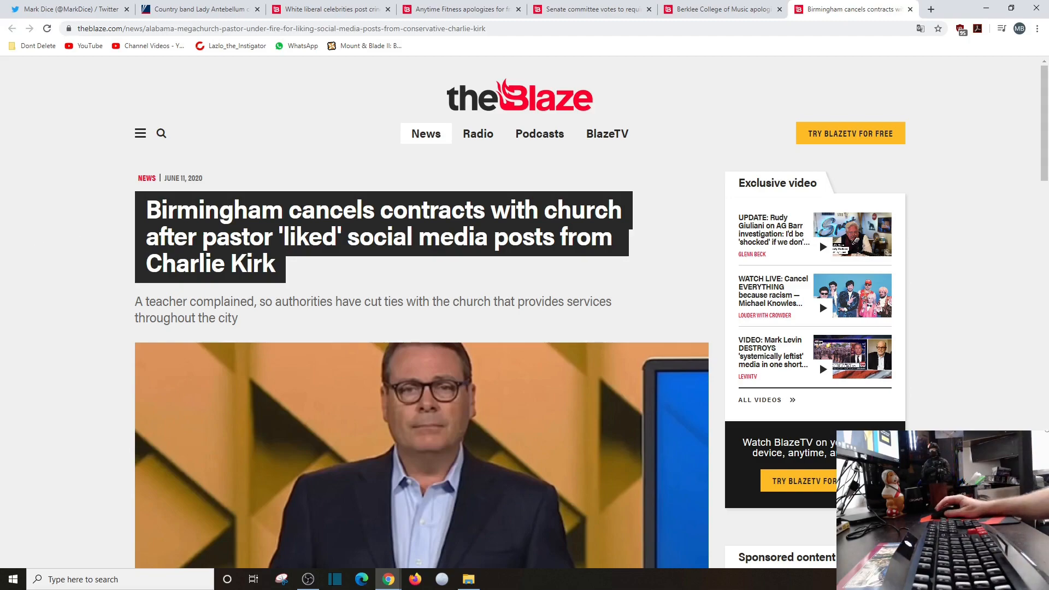
left_click(67, 9)
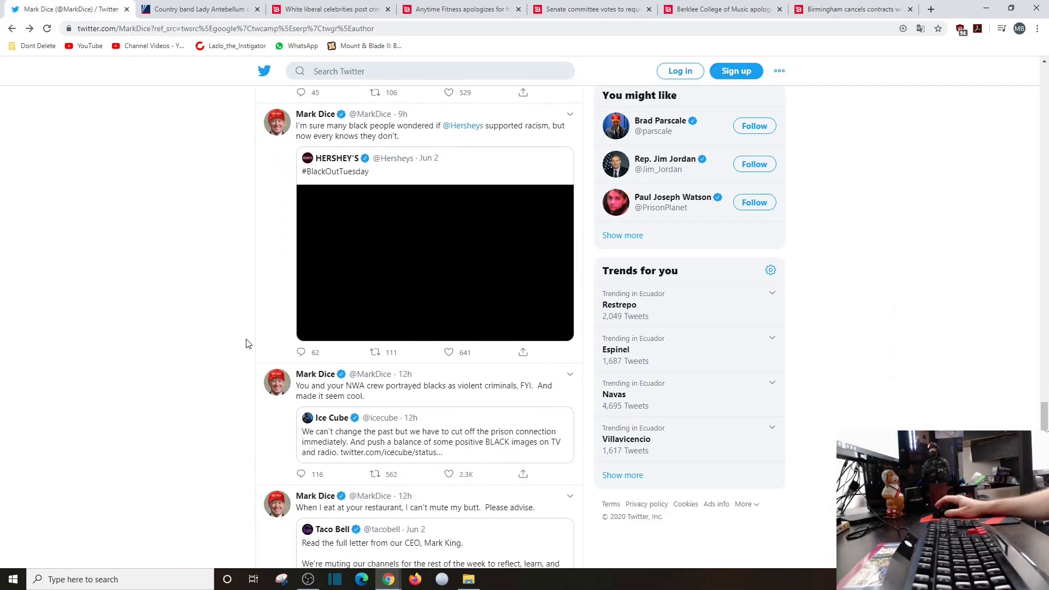
Scroll past the Ice Cube and Taco Bell quote tweets to the Ritz Crackers Black Lives Matter post
scroll("down", 3)
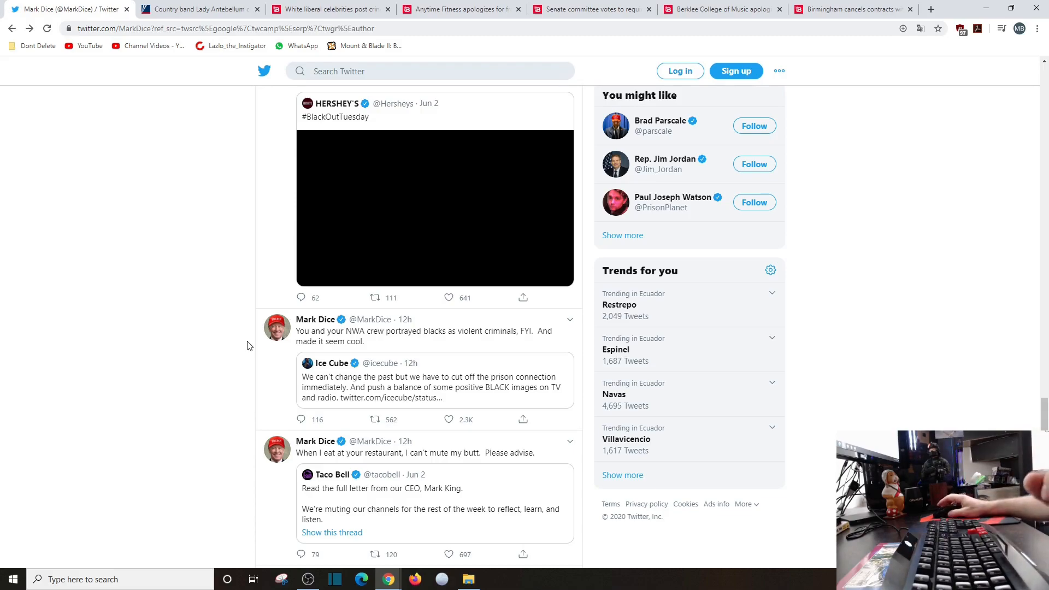
scroll("down", 3)
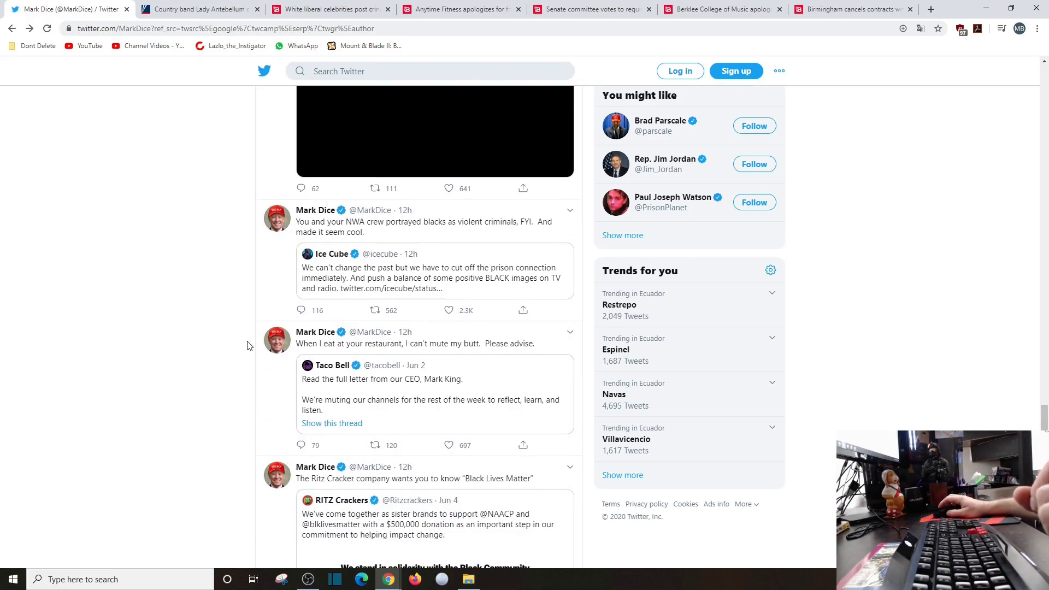
mouse_move(234, 353)
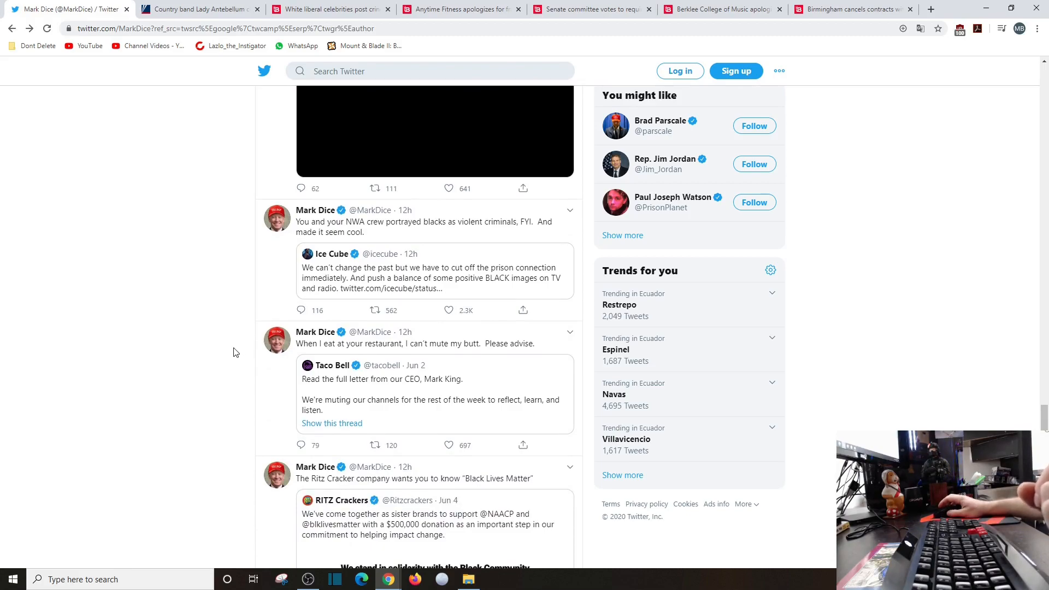
mouse_move(230, 354)
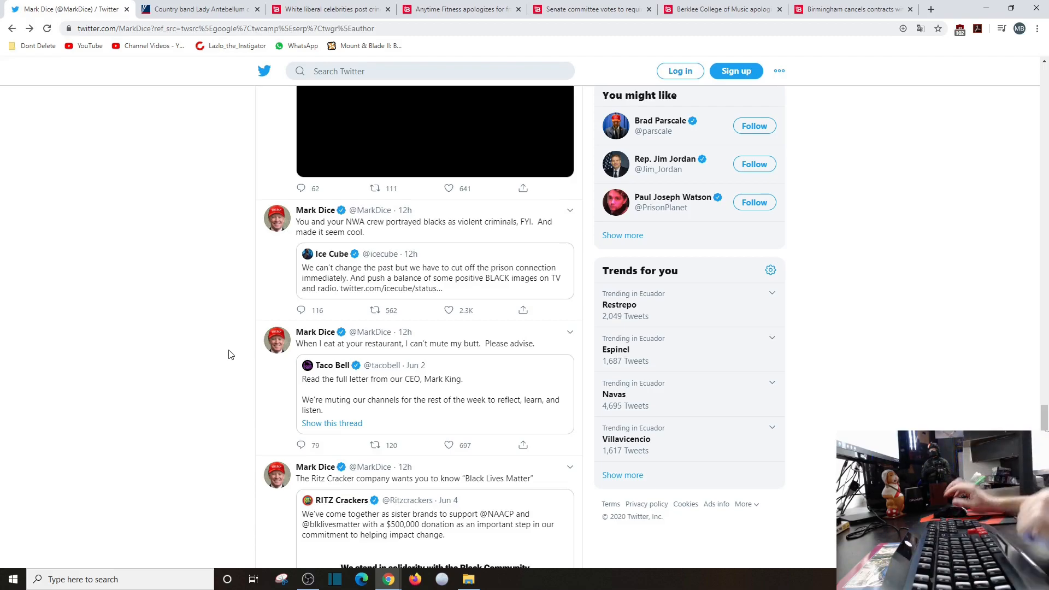
mouse_move(219, 363)
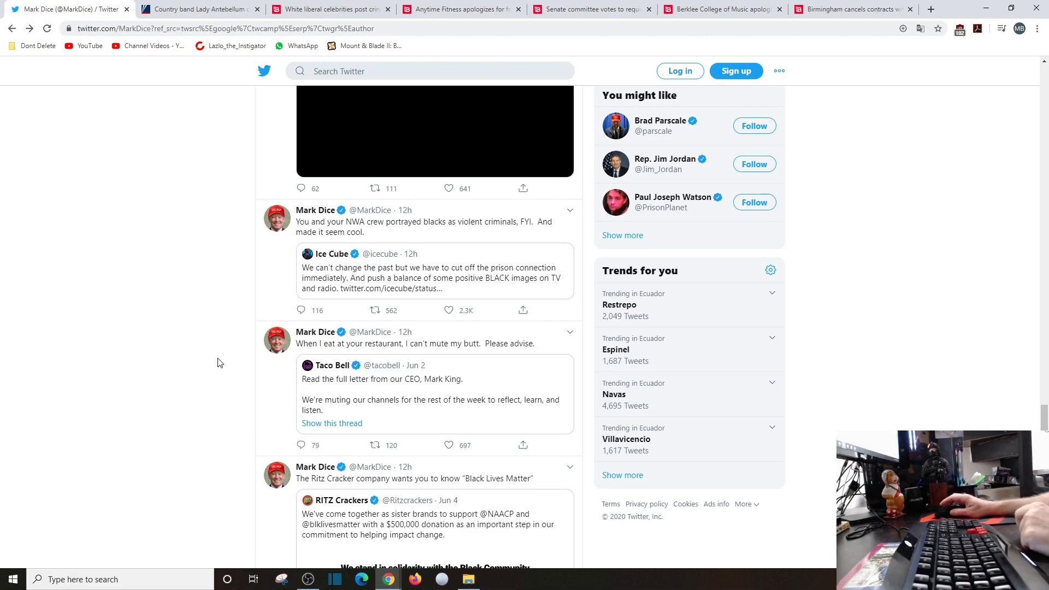
mouse_move(224, 368)
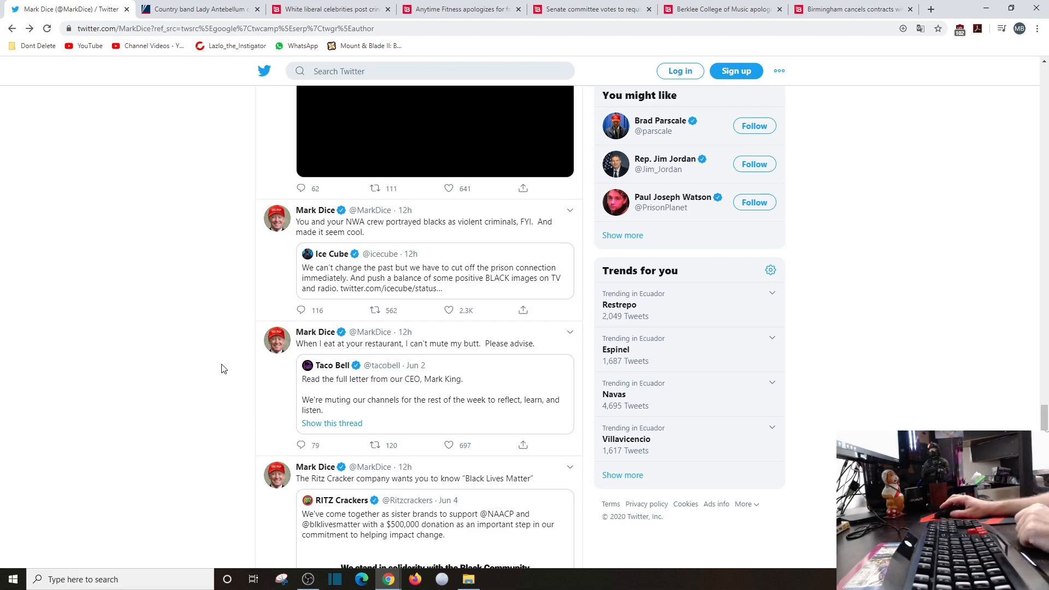
mouse_move(220, 371)
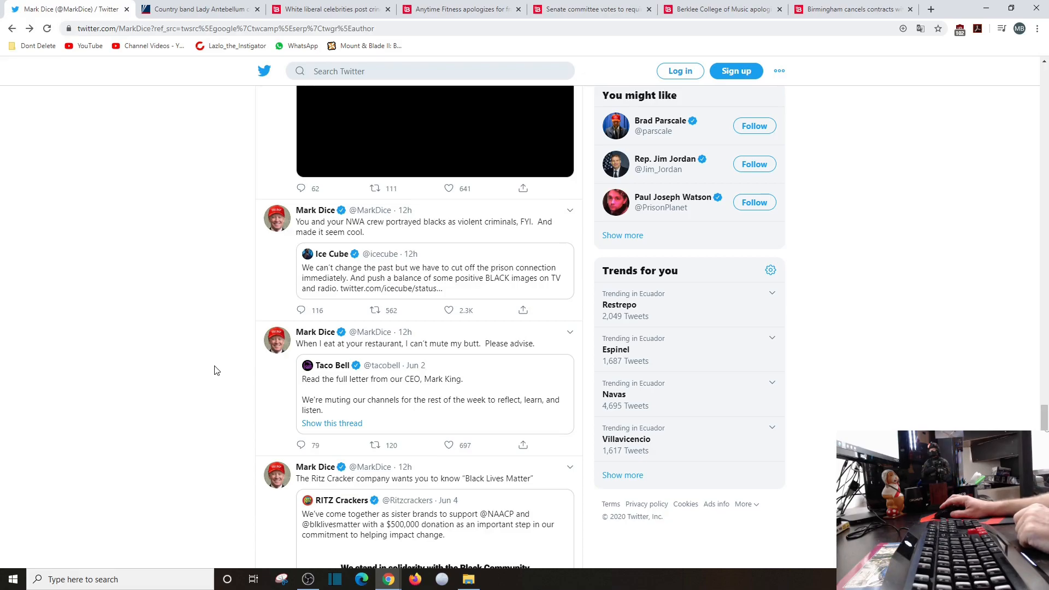
Scroll the timeline back to the profile header, bio and pinned tweet
scroll("down", 3)
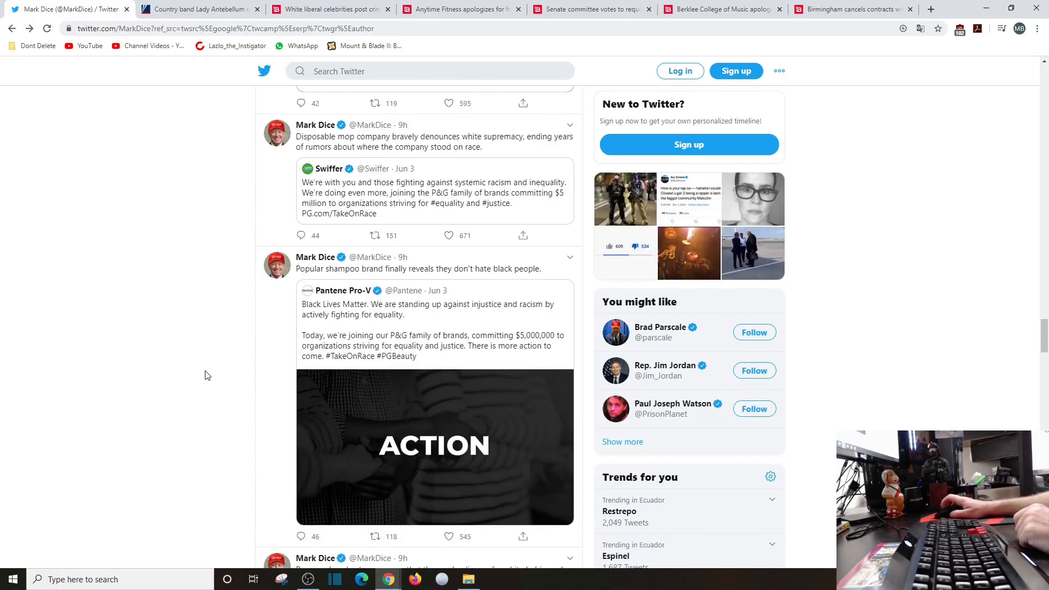
scroll("down", 3)
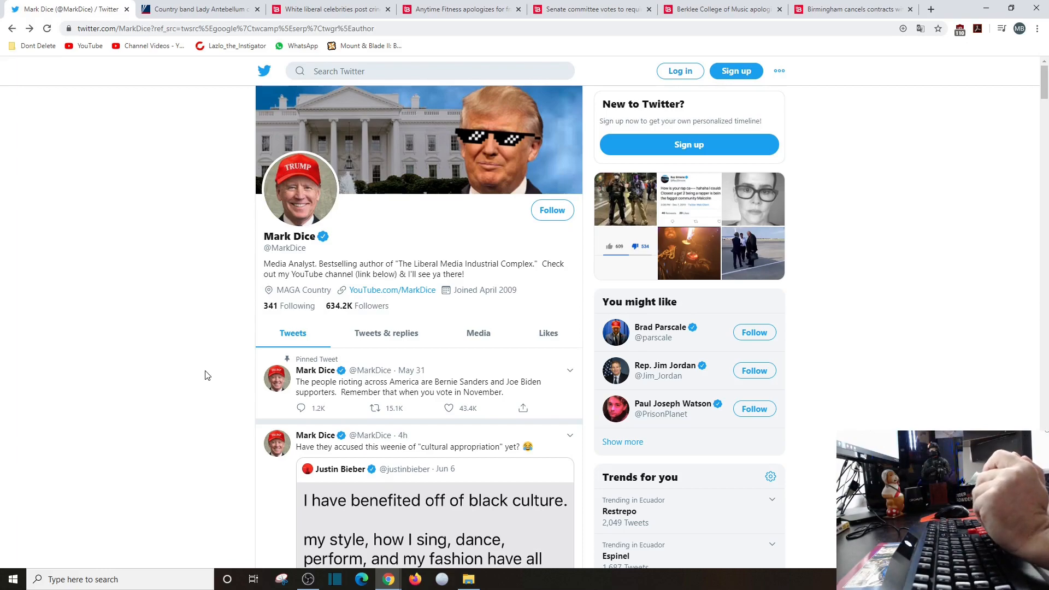
mouse_move(109, 420)
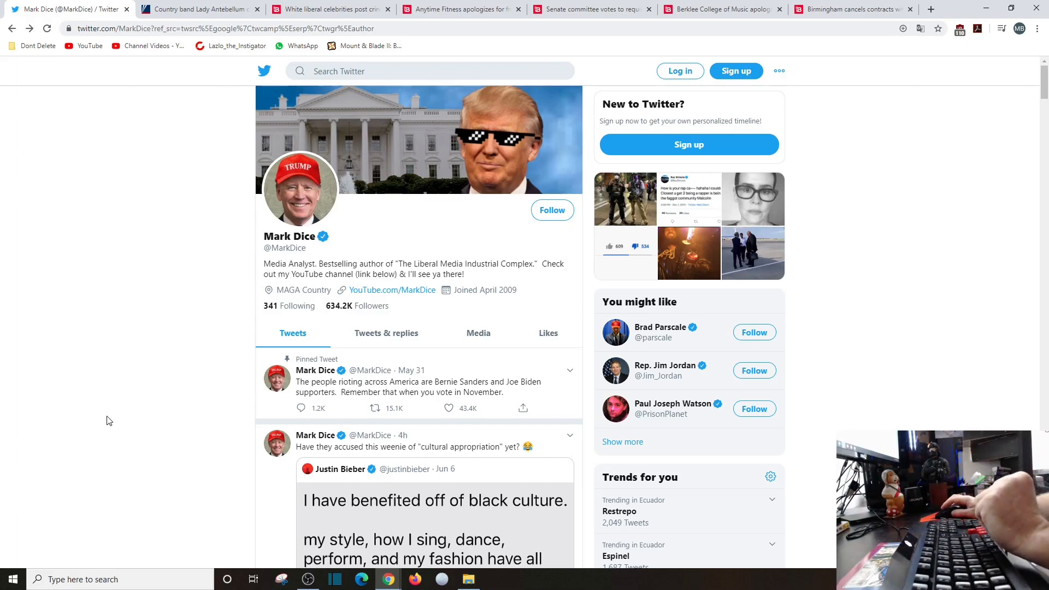